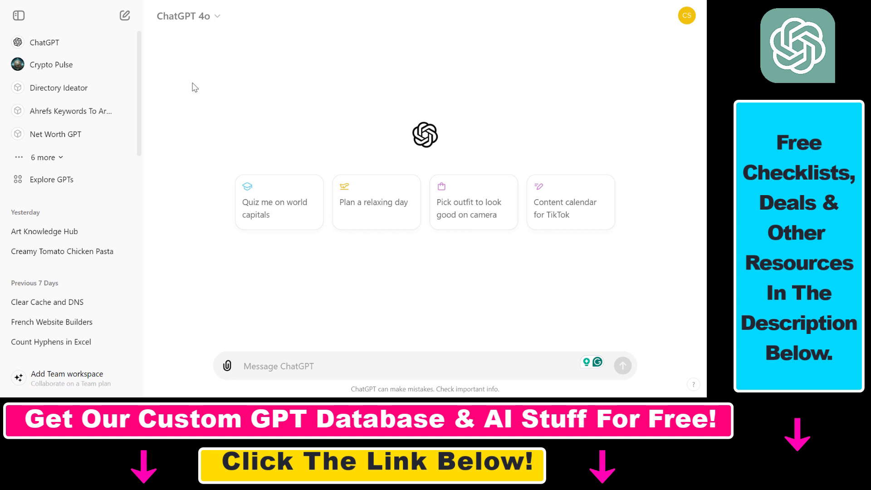
Step: View the paperclip attach options, then reach Settings through the profile account menu
{"action": "left_click", "coordinate": [226, 366]}
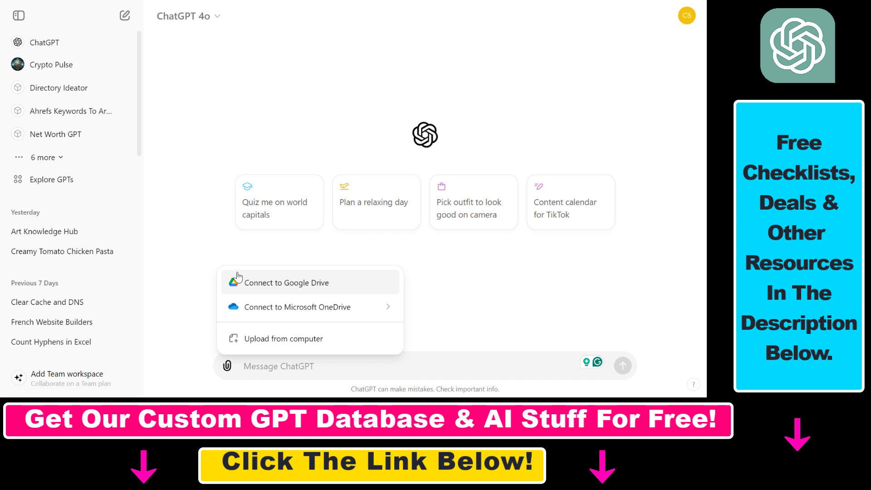
{"action": "left_click", "coordinate": [686, 16]}
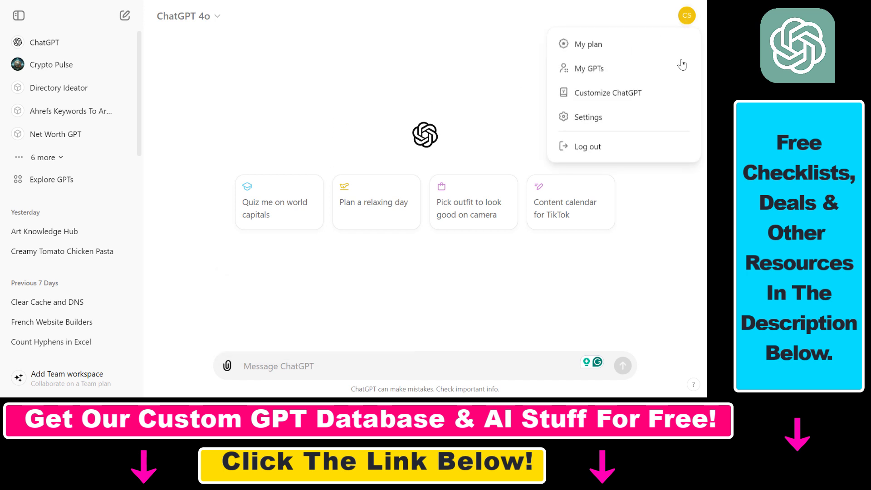
{"action": "mouse_move", "coordinate": [694, 23]}
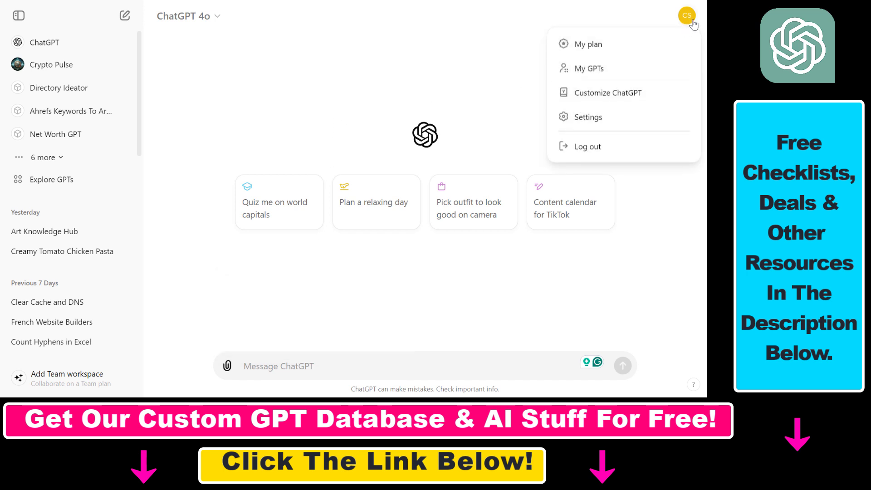
{"action": "left_click", "coordinate": [157, 202]}
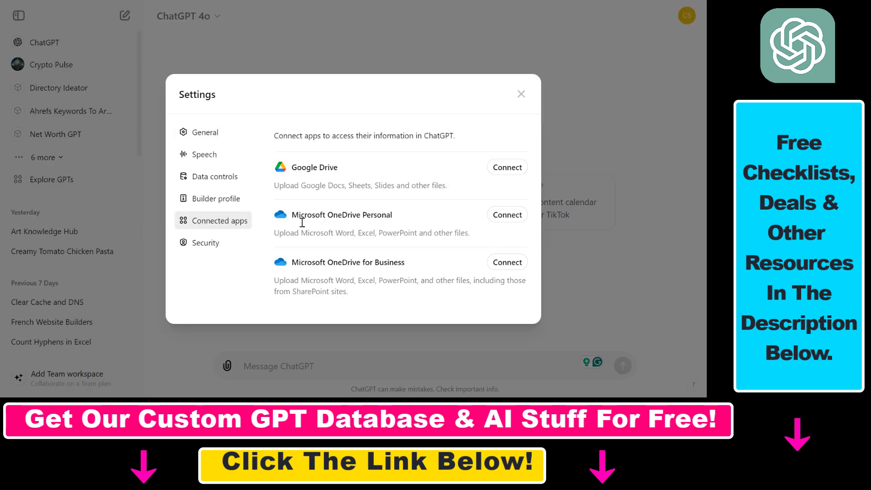
Step: In Connected apps, start connecting Google Drive with its Connect button
{"action": "double_click", "coordinate": [313, 167]}
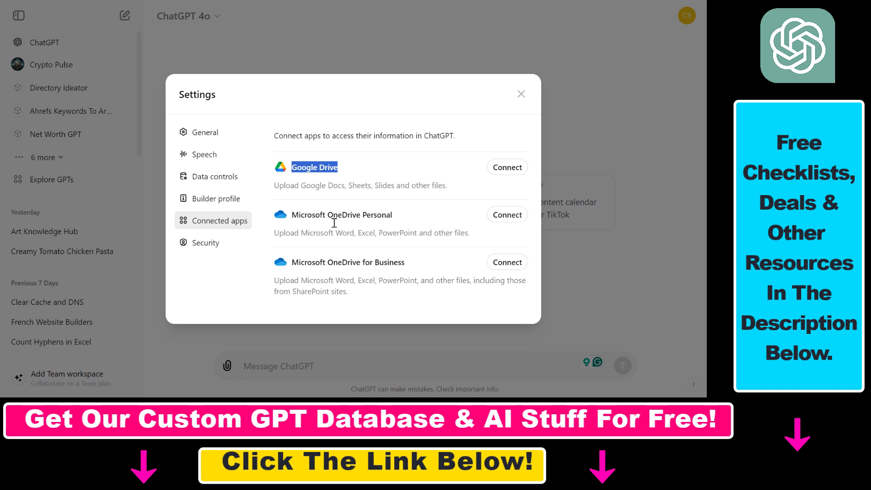
{"action": "mouse_move", "coordinate": [330, 235]}
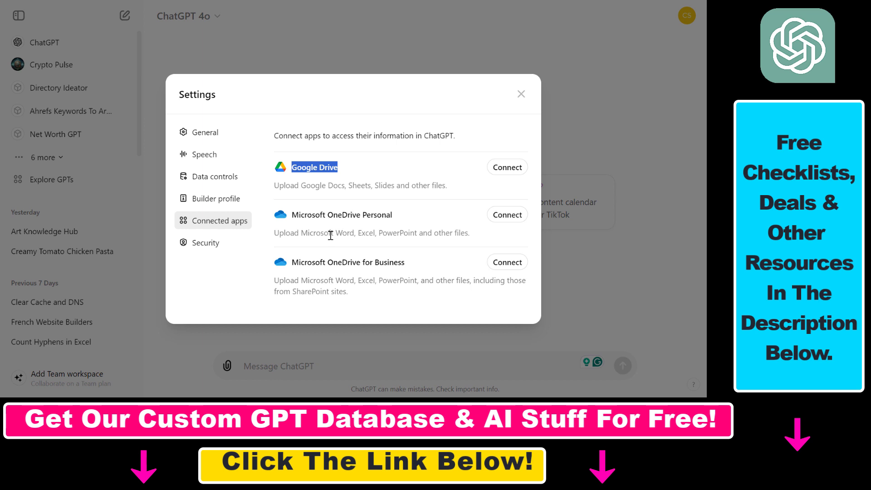
{"action": "mouse_move", "coordinate": [507, 167]}
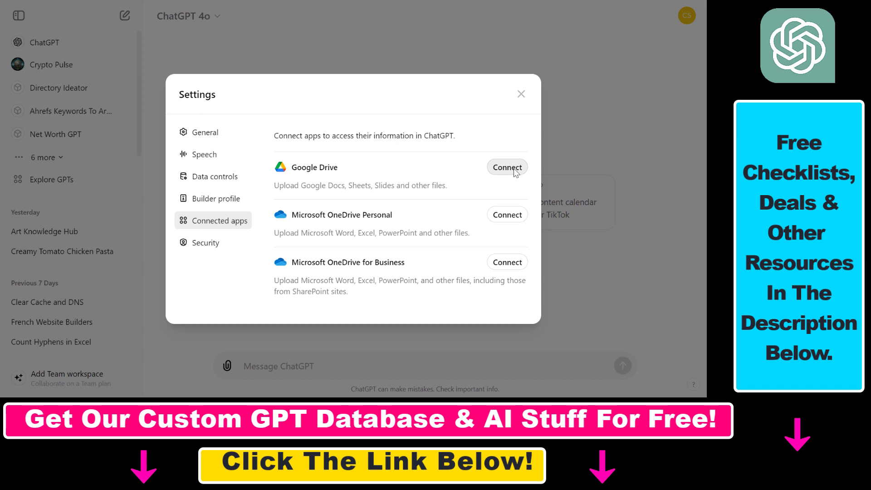
{"action": "left_click", "coordinate": [507, 167]}
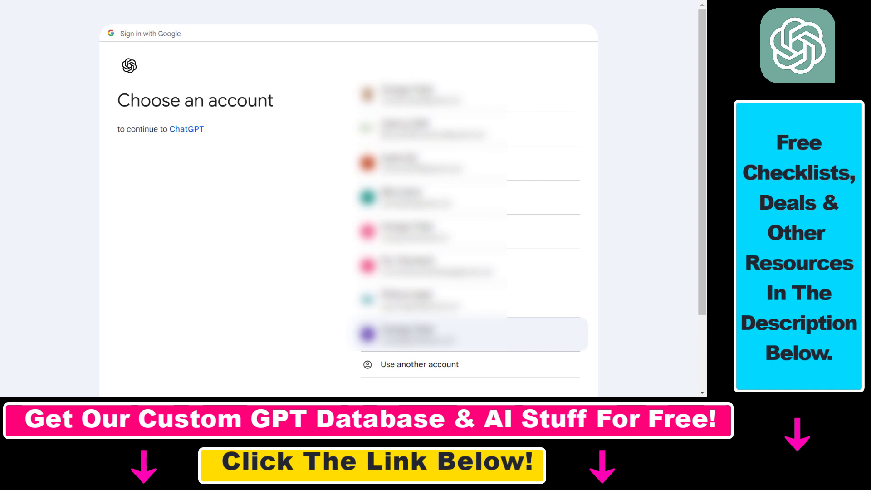
Step: Choose the Google account, allow ChatGPT access to Drive, and close Settings
{"action": "left_click", "coordinate": [469, 334]}
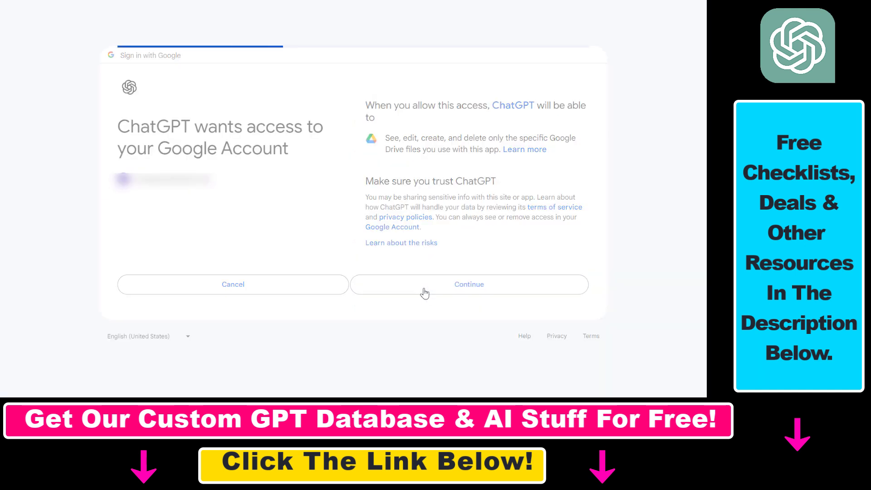
{"action": "left_click", "coordinate": [468, 284]}
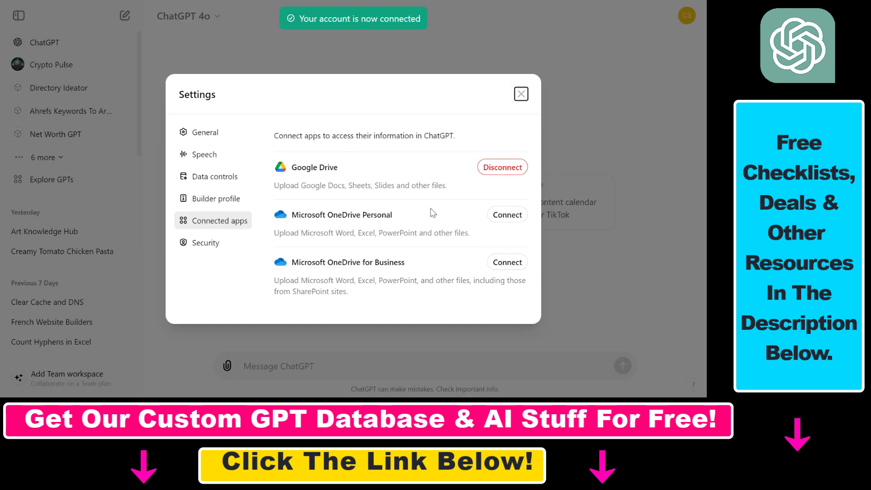
{"action": "double_click", "coordinate": [315, 167]}
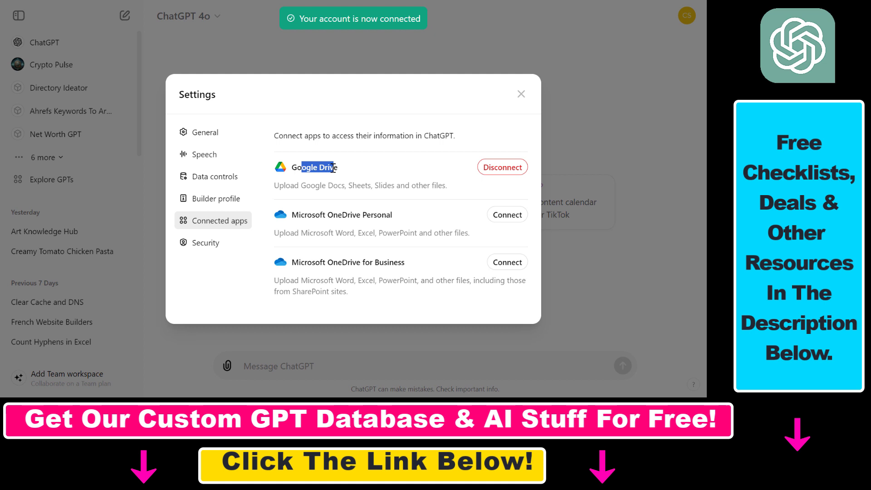
{"action": "mouse_move", "coordinate": [503, 170]}
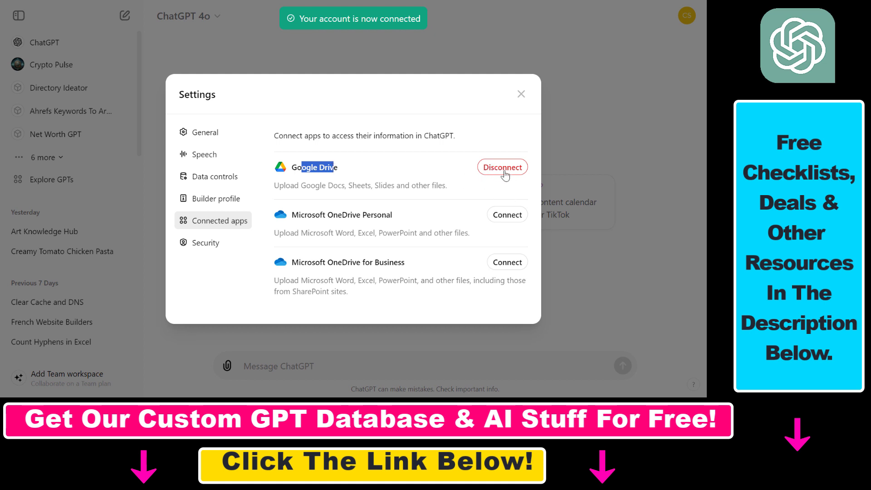
{"action": "left_click", "coordinate": [521, 93]}
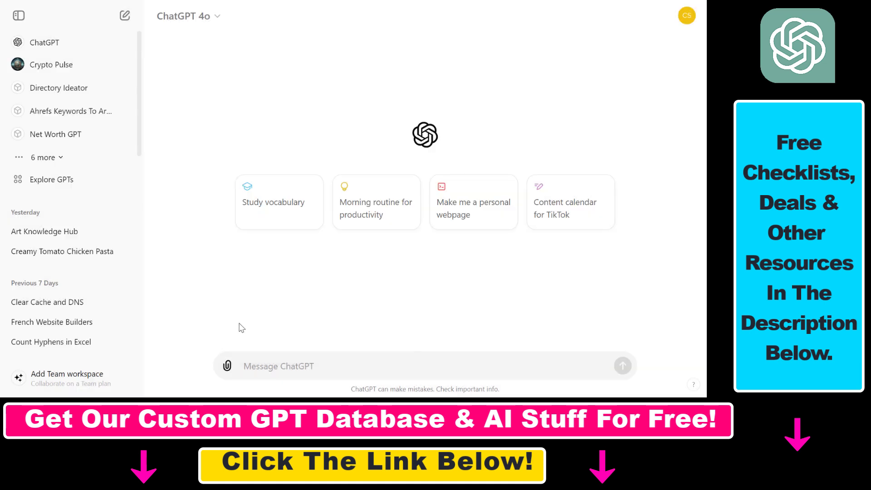
Step: Choose Add from Google Drive in the attach menu to bring up the Drive file picker
{"action": "left_click", "coordinate": [226, 366]}
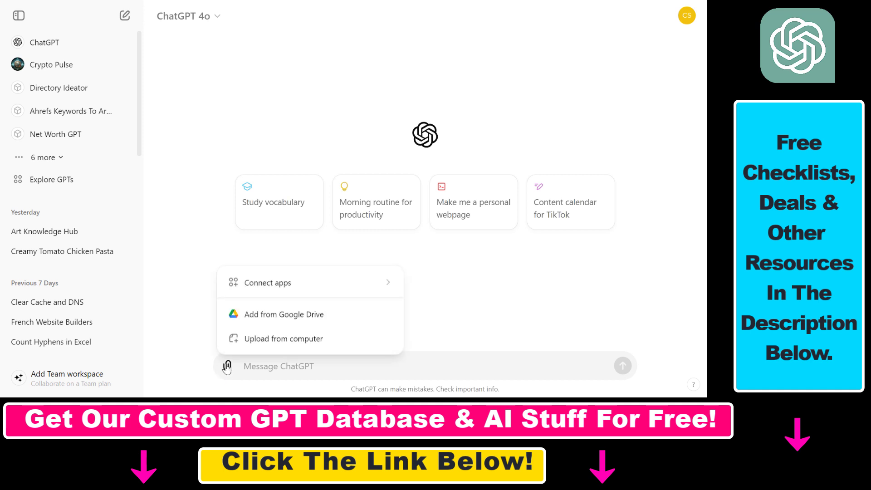
{"action": "mouse_move", "coordinate": [243, 318]}
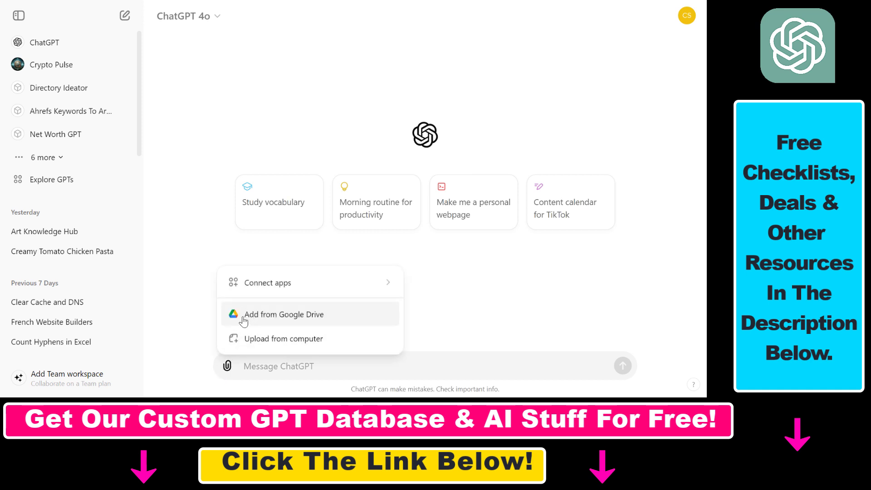
{"action": "mouse_move", "coordinate": [283, 325]}
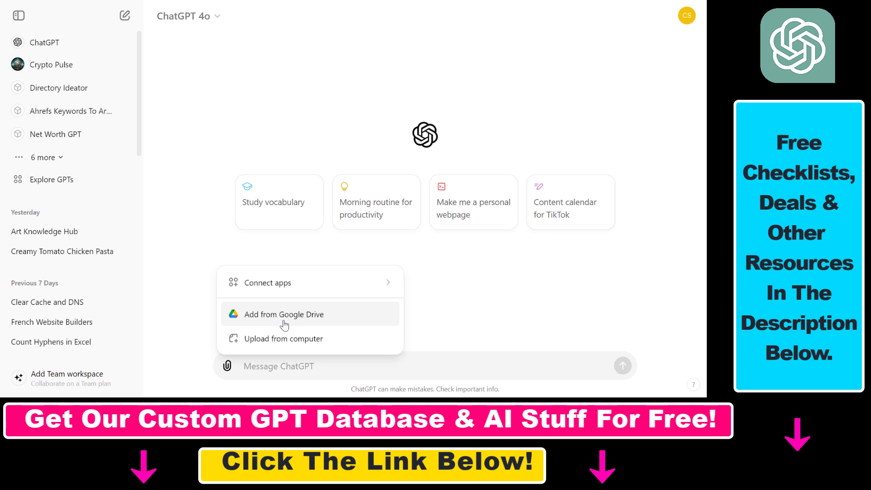
{"action": "left_click", "coordinate": [283, 314]}
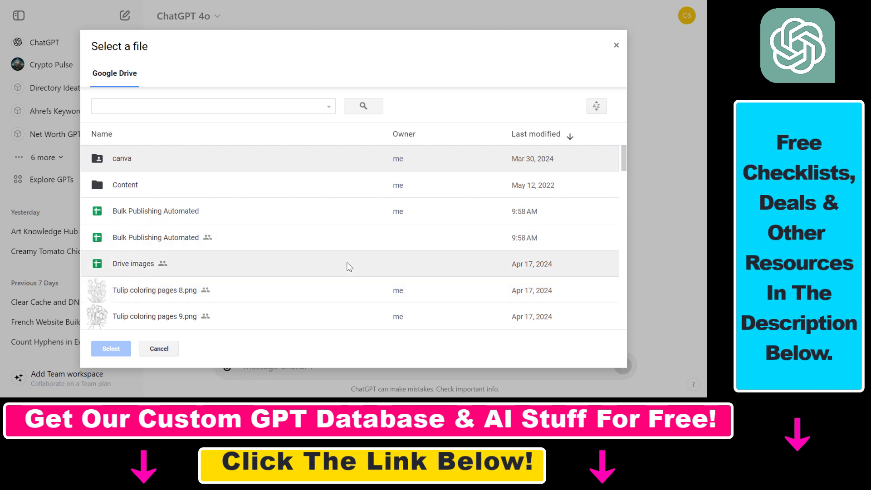
{"action": "mouse_move", "coordinate": [217, 184]}
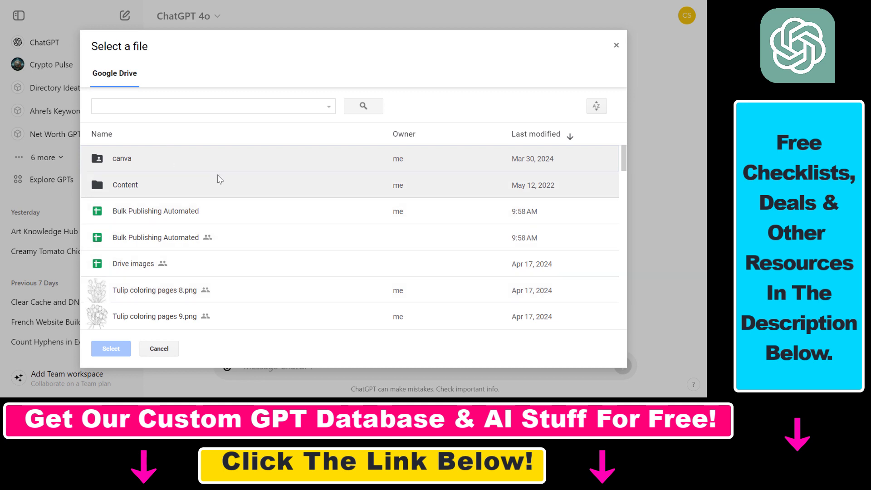
{"action": "mouse_move", "coordinate": [605, 65]}
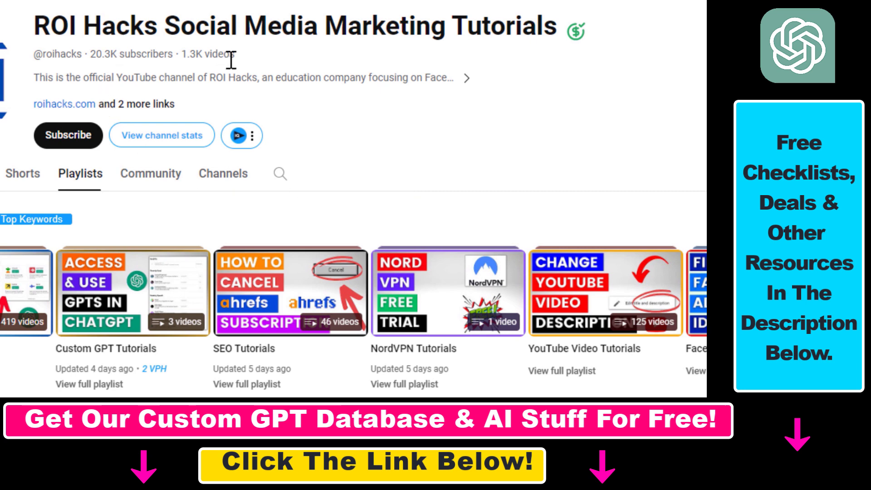
Step: Highlight the video count on the ROI Hacks YouTube channel's Playlists page
{"action": "double_click", "coordinate": [209, 54]}
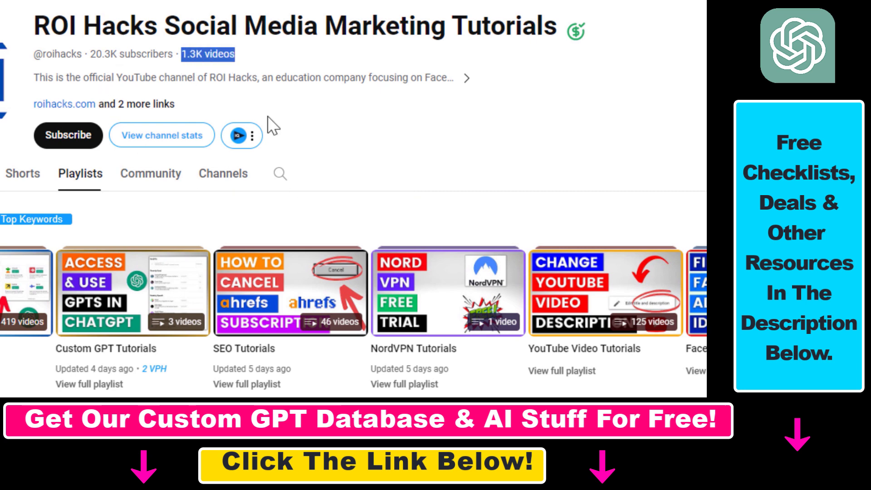
{"action": "mouse_move", "coordinate": [66, 139]}
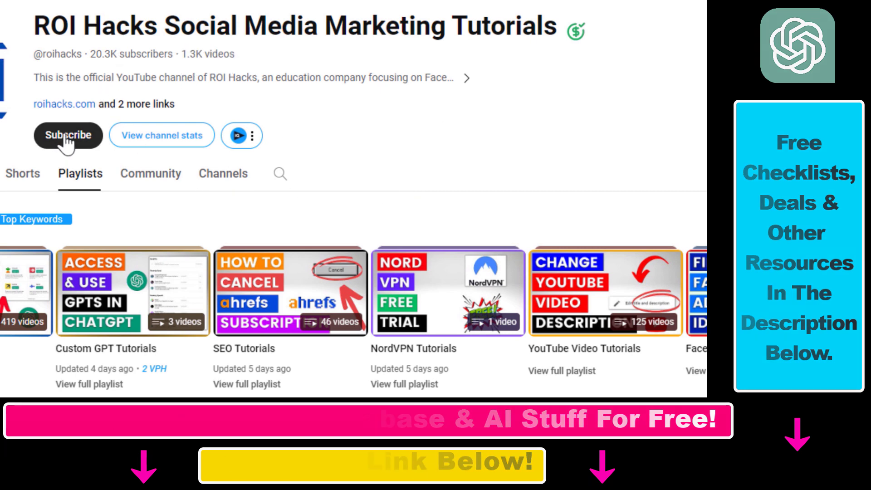